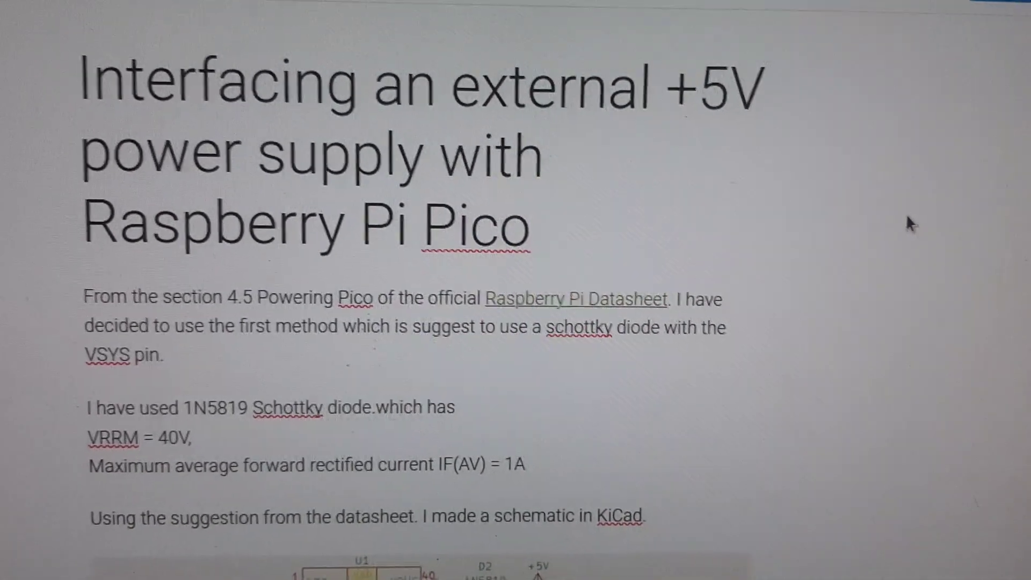
- Dismiss the 'Backend terminated' error so the Pico's MicroPython v1.20.0 prompt is ready
scroll(down, 3)
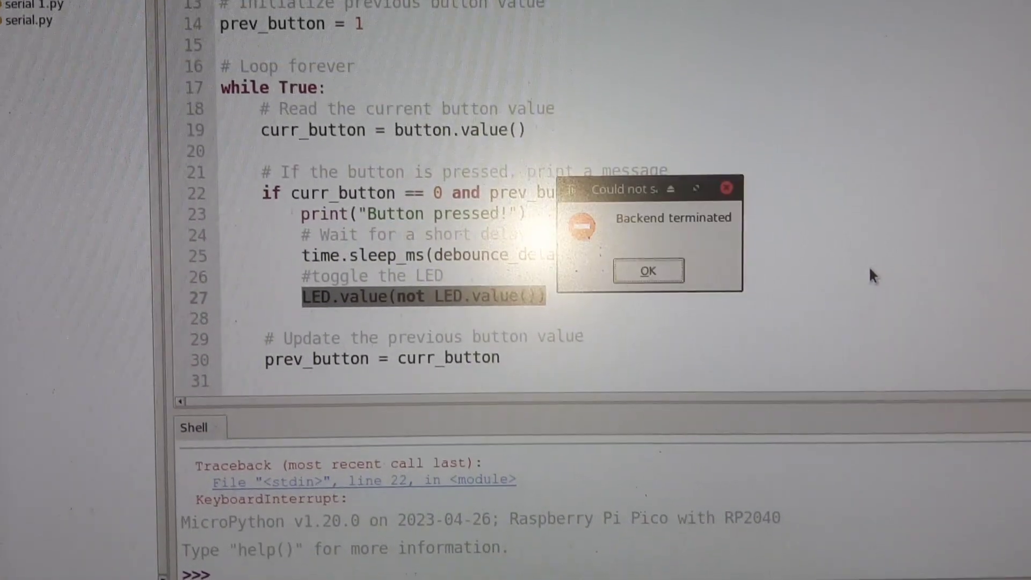
click(647, 270)
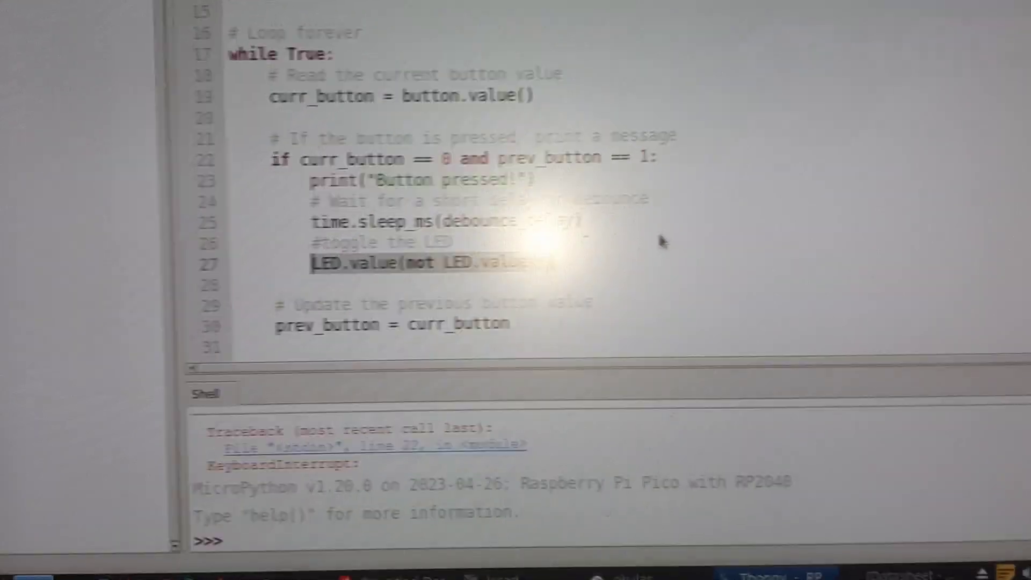